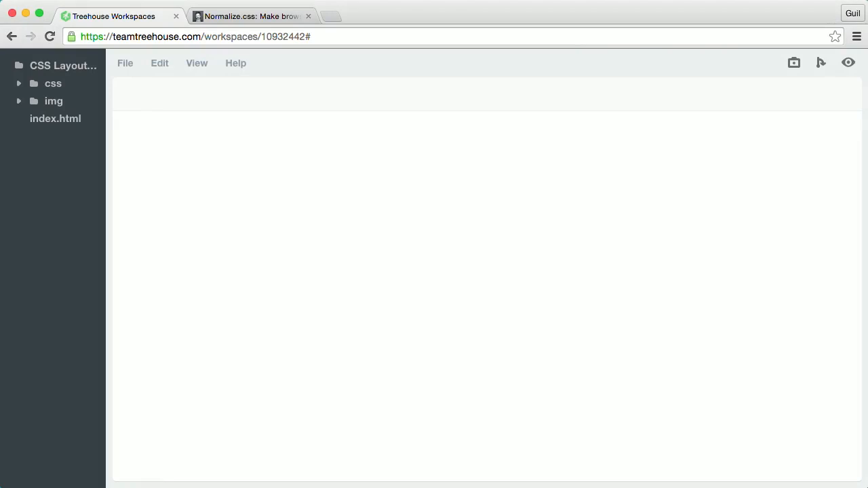
pyautogui.moveTo(826, 174)
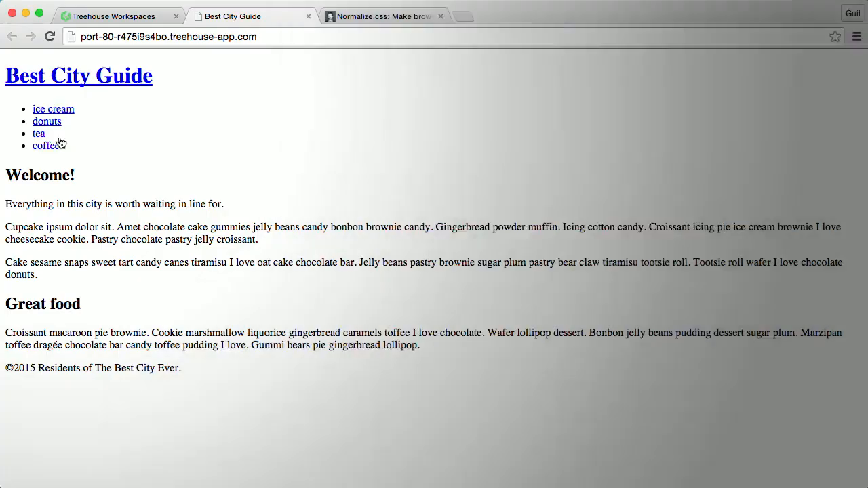
# Look over the unstyled Best City Guide preview, then move to the normalize.css project site
pyautogui.moveTo(5, 204); pyautogui.dragTo(37, 274)
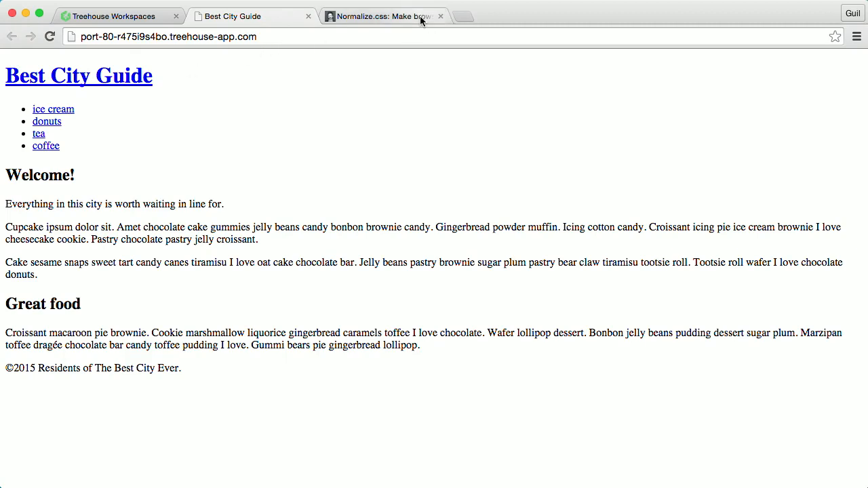
pyautogui.click(382, 17)
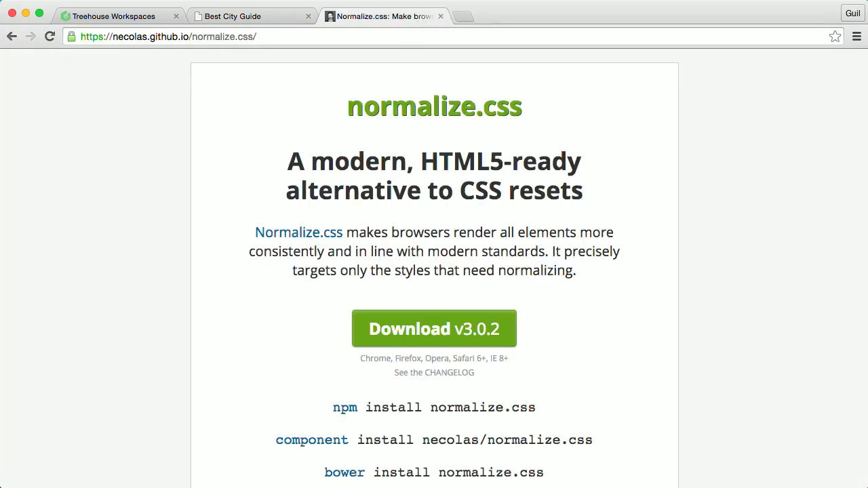
pyautogui.click(242, 16)
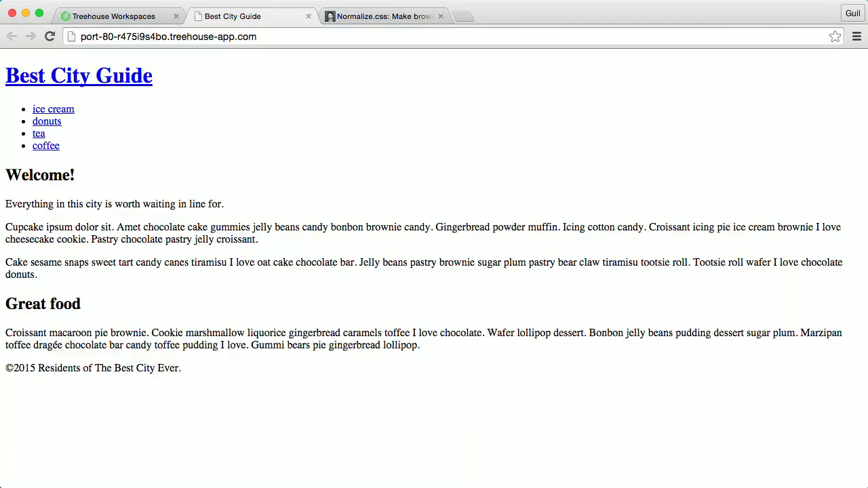
pyautogui.moveTo(148, 75)
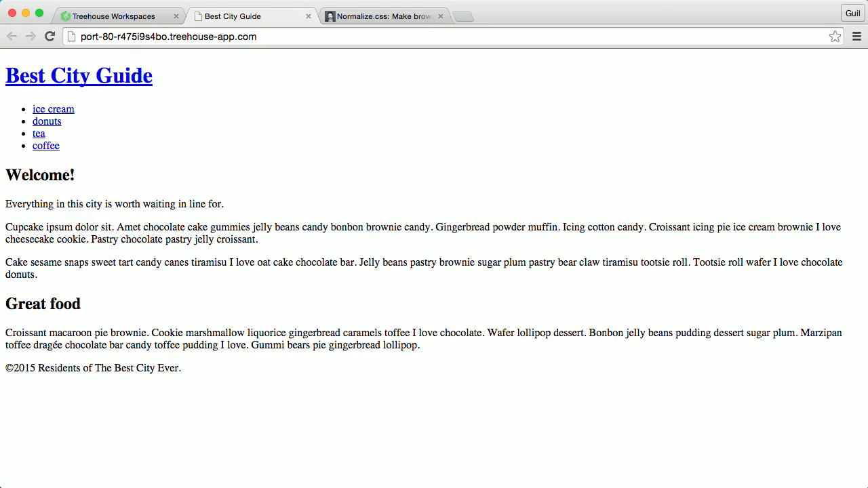
pyautogui.click(382, 16)
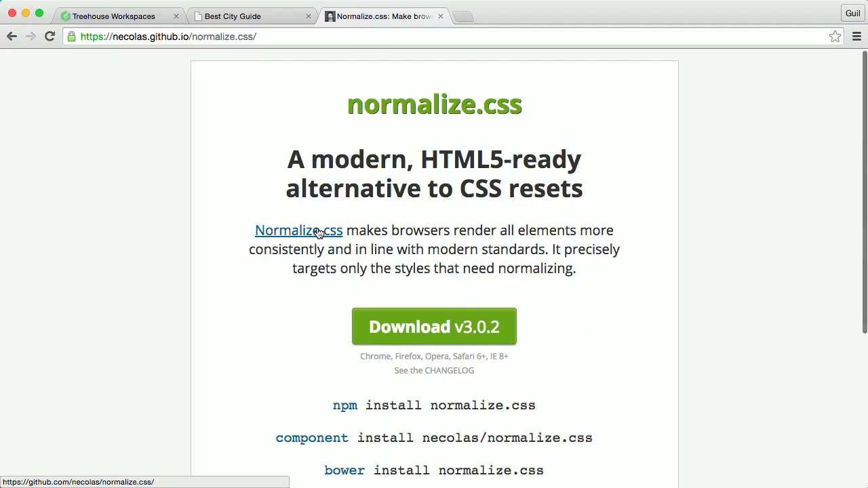
# Read through the About normalize.css article and return to the project site
pyautogui.scroll(-3)
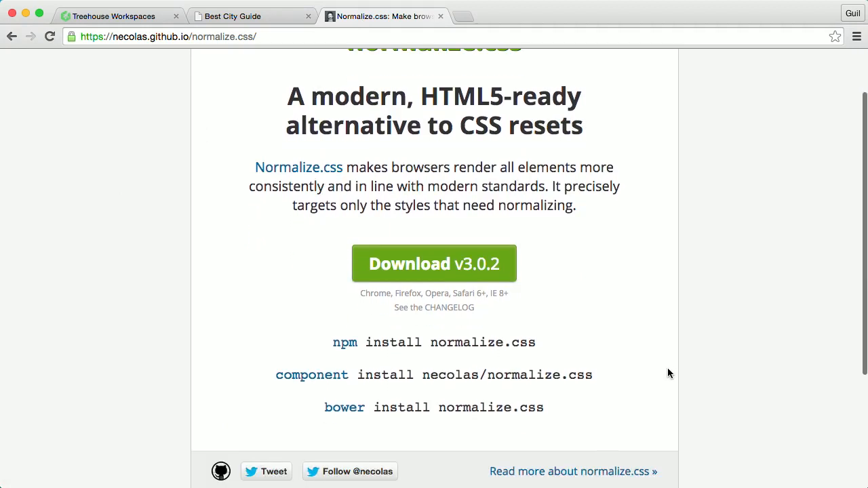
pyautogui.click(573, 472)
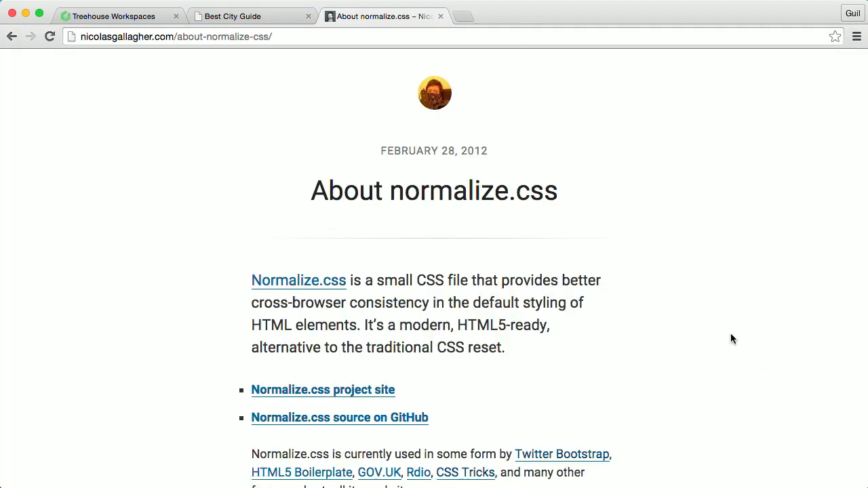
pyautogui.scroll(-3)
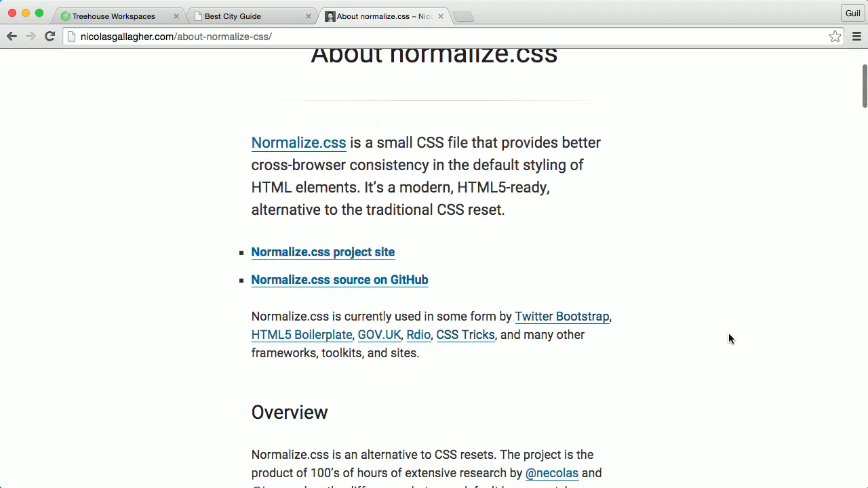
pyautogui.scroll(-3)
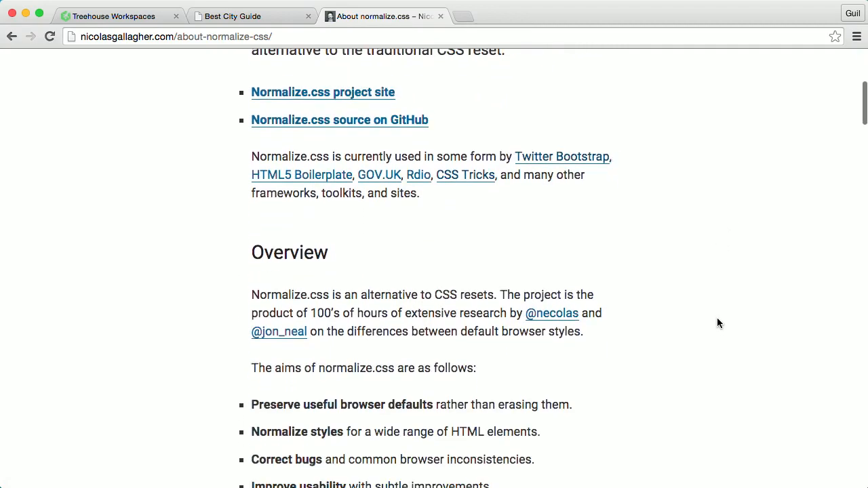
pyautogui.scroll(3)
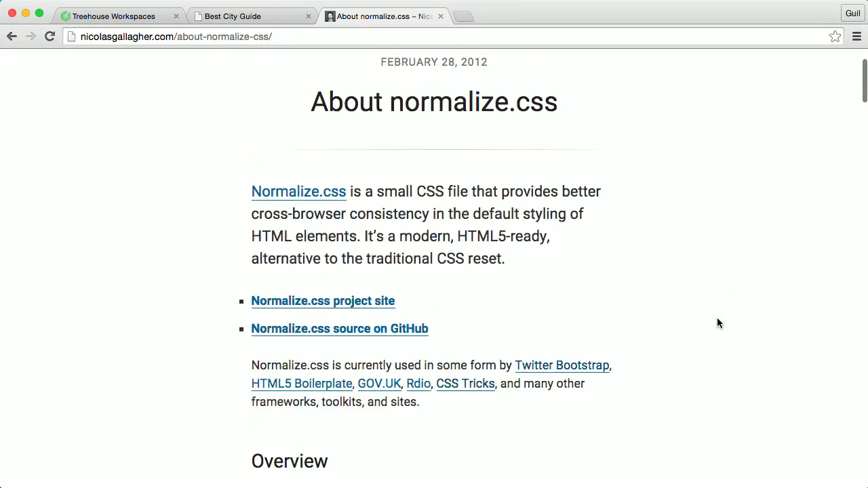
pyautogui.scroll(3)
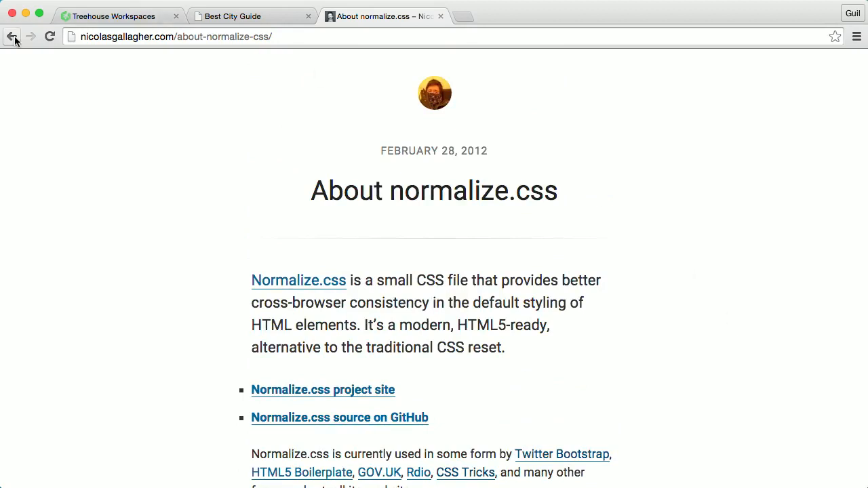
pyautogui.click(323, 391)
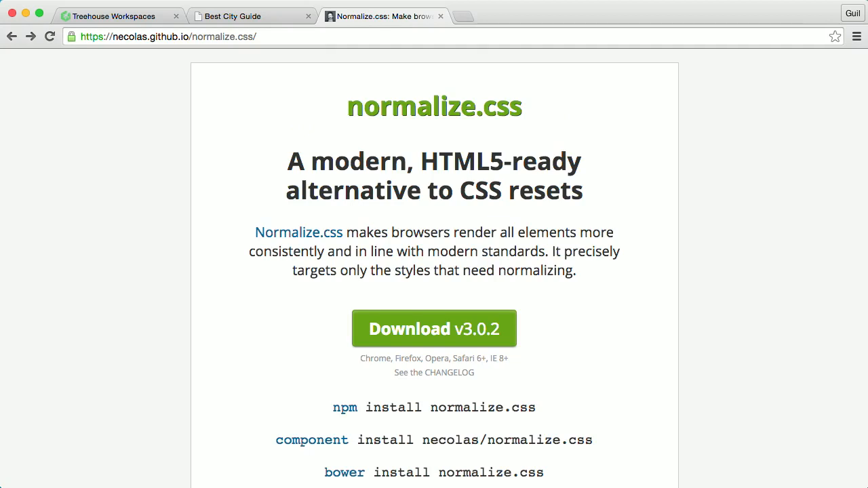
pyautogui.moveTo(415, 342)
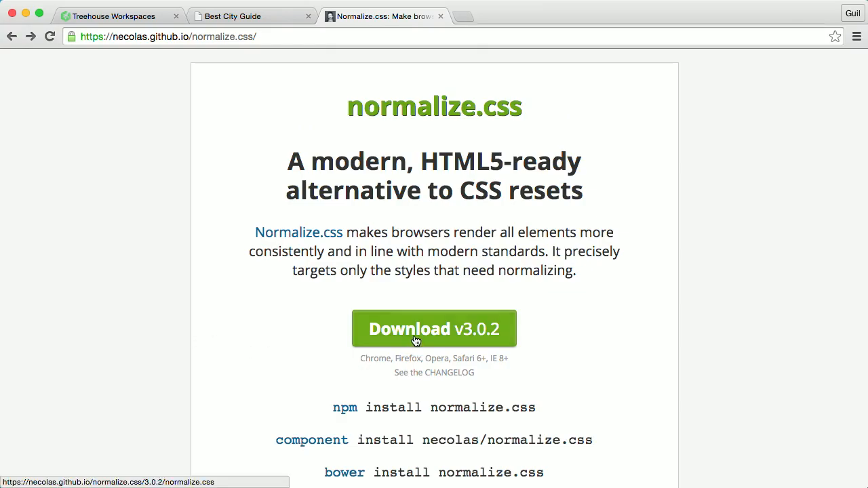
# Load the normalize.css v3.0.2 raw source from the Download button
pyautogui.click(434, 329)
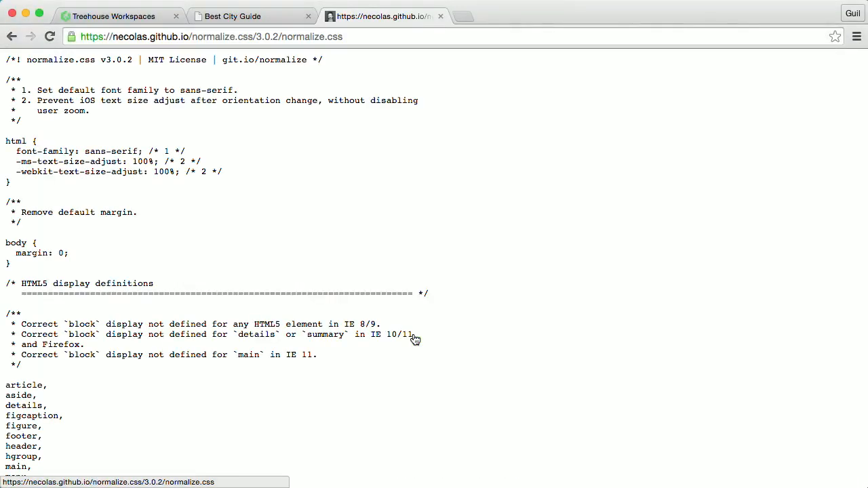
# Save the stylesheet to the Desktop as normalize and return to the Treehouse workspace
pyautogui.rightClick(415, 339)
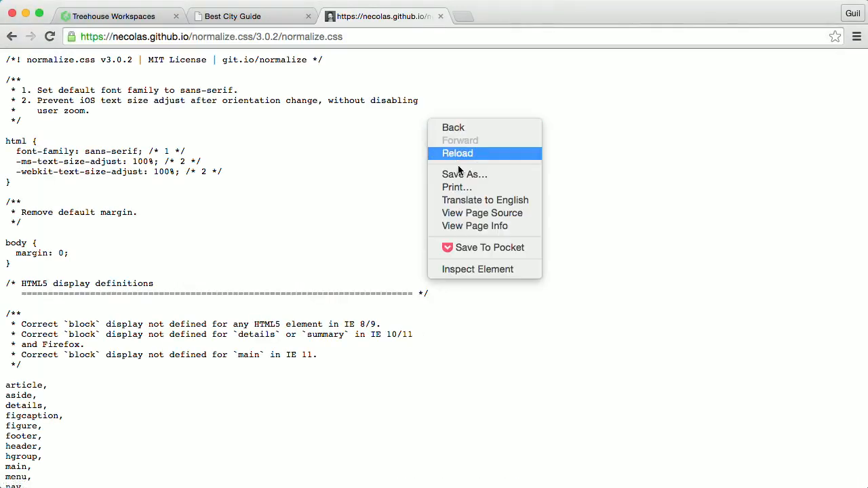
pyautogui.click(464, 173)
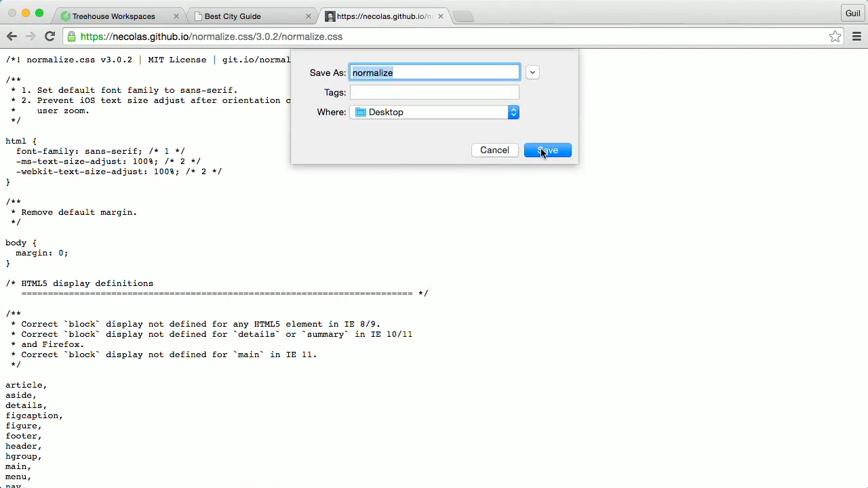
pyautogui.click(548, 149)
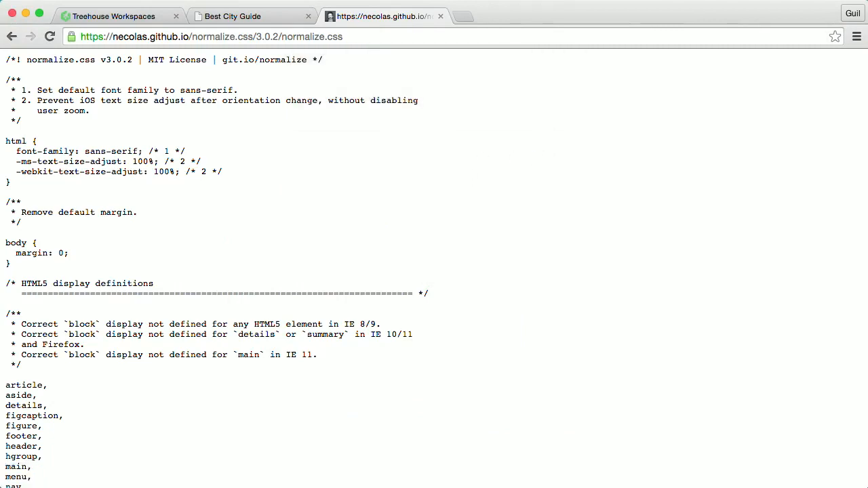
pyautogui.click(109, 16)
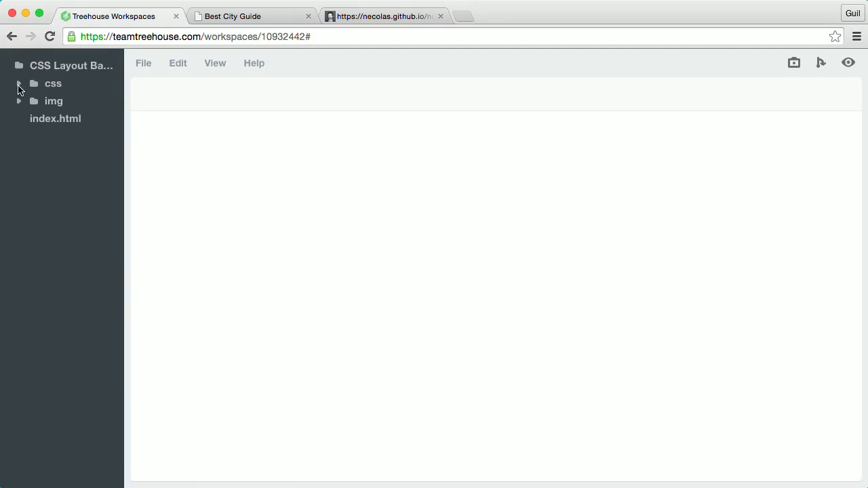
# In index.html, insert a blank line above the css/style.css link in the head
pyautogui.click(19, 84)
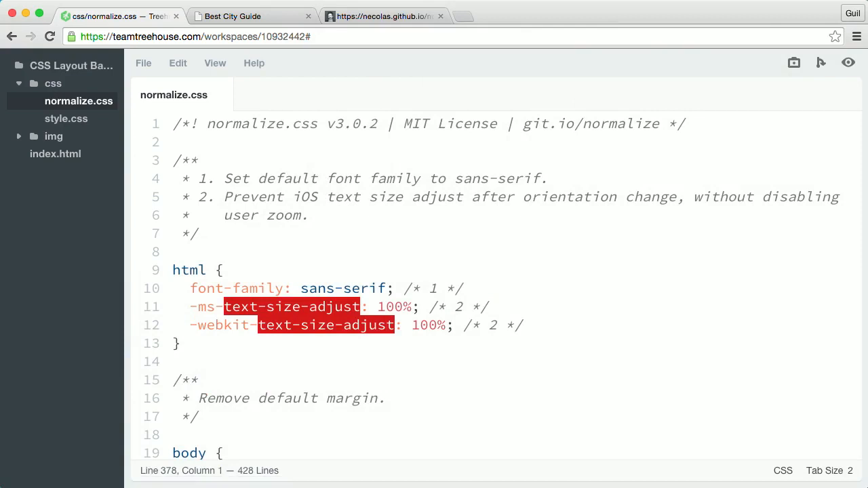
pyautogui.moveTo(75, 140)
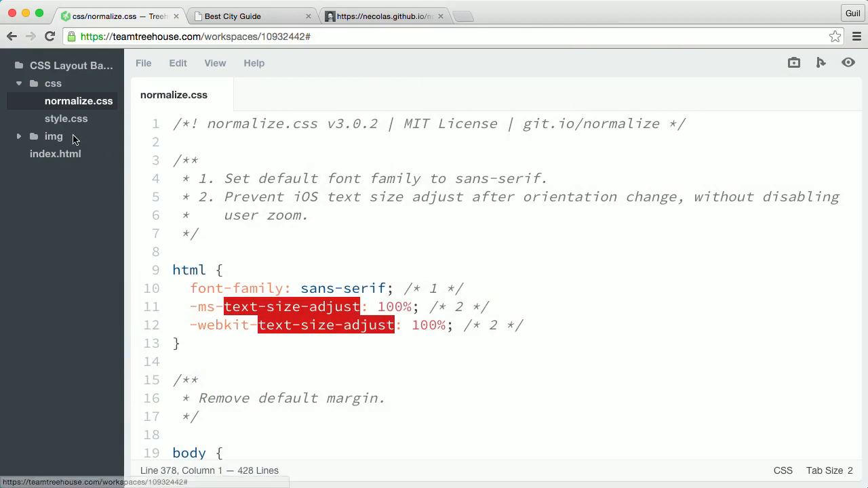
pyautogui.click(55, 154)
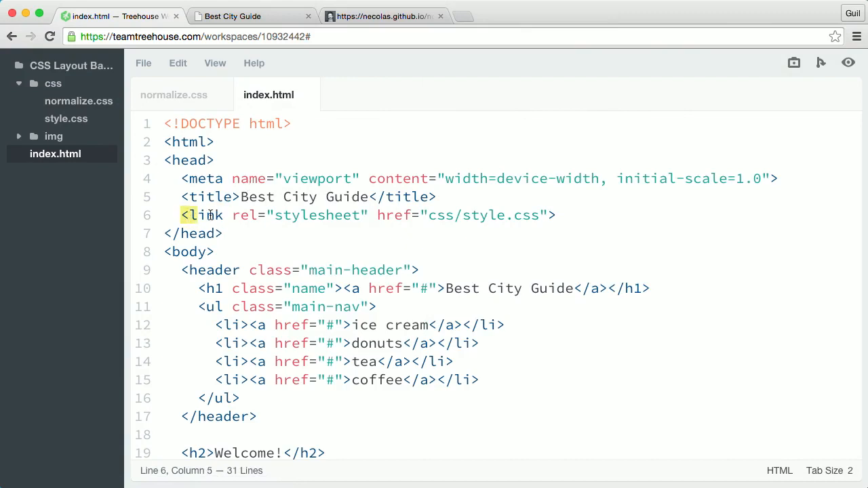
pyautogui.doubleClick(204, 215)
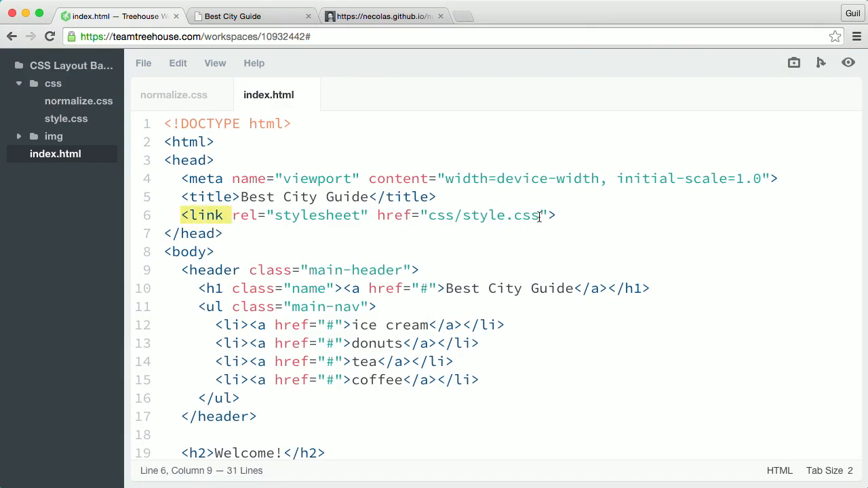
pyautogui.doubleClick(482, 215)
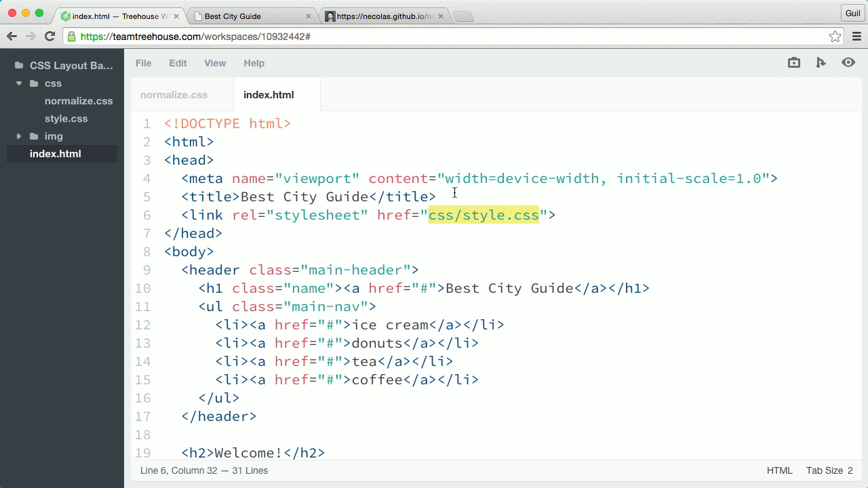
pyautogui.press('Return')
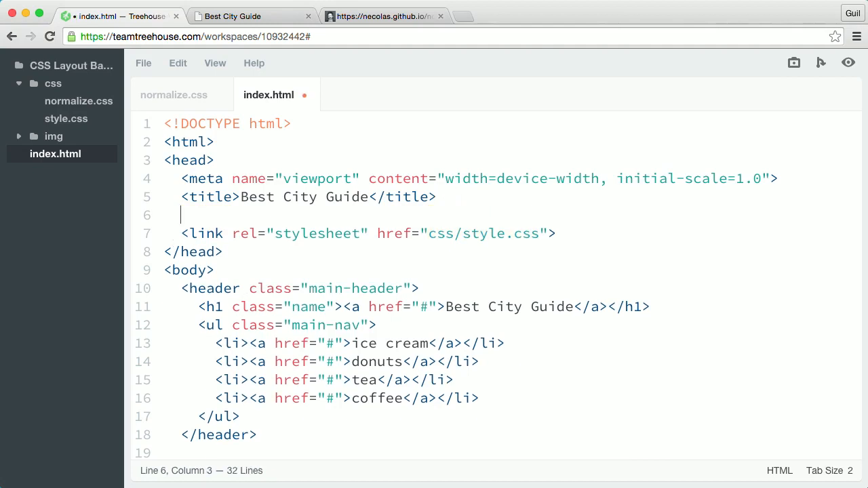
# Add <link rel="stylesheet" href="css/normalize.css"> above the style.css link and save
pyautogui.write('<link')
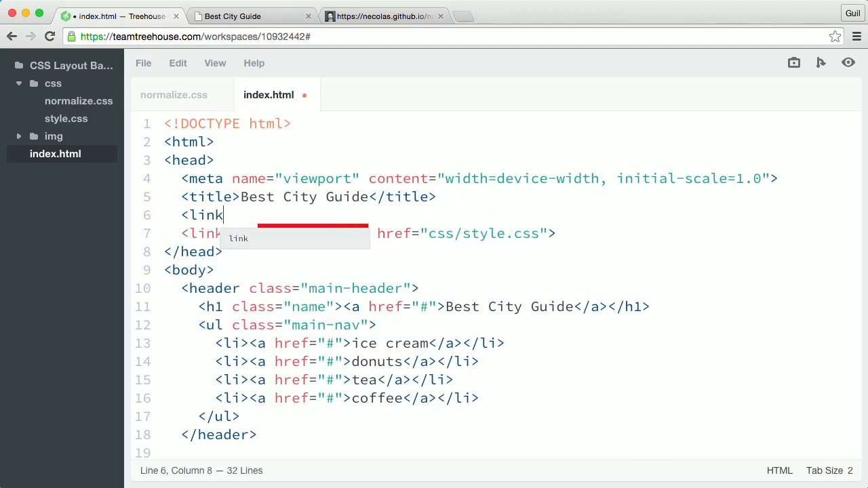
pyautogui.write('rel="stylesheet" href="">')
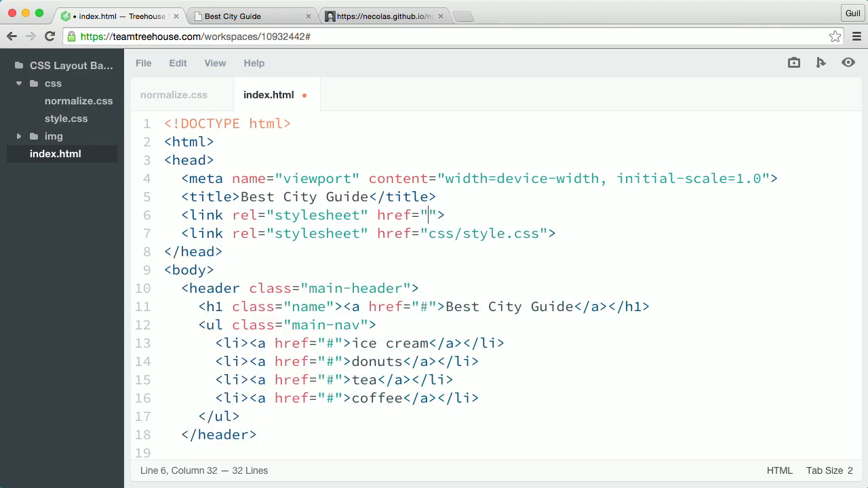
pyautogui.write('css')
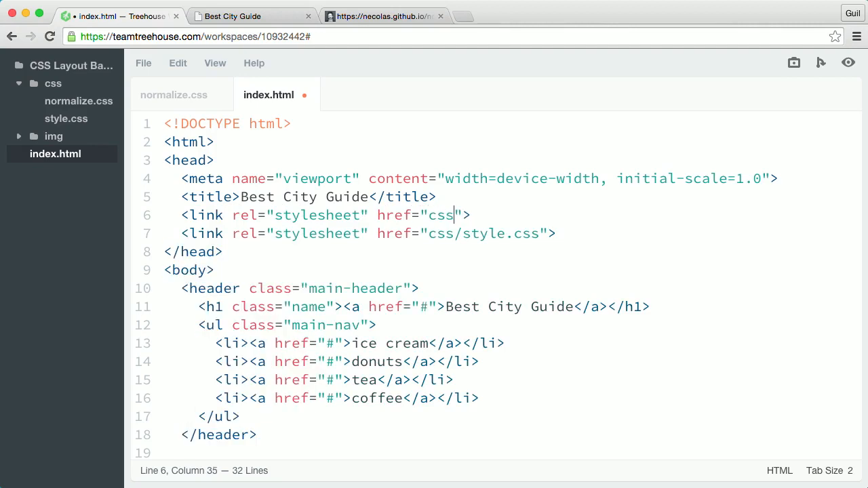
pyautogui.write('/')
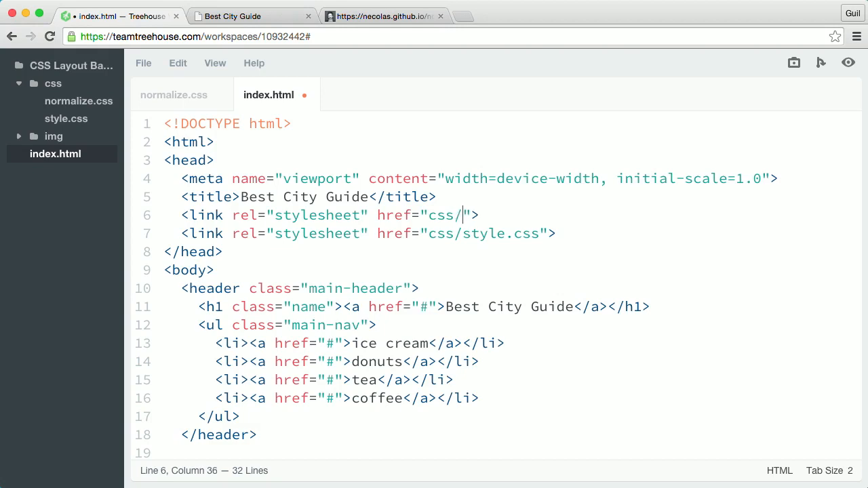
pyautogui.write('norma')
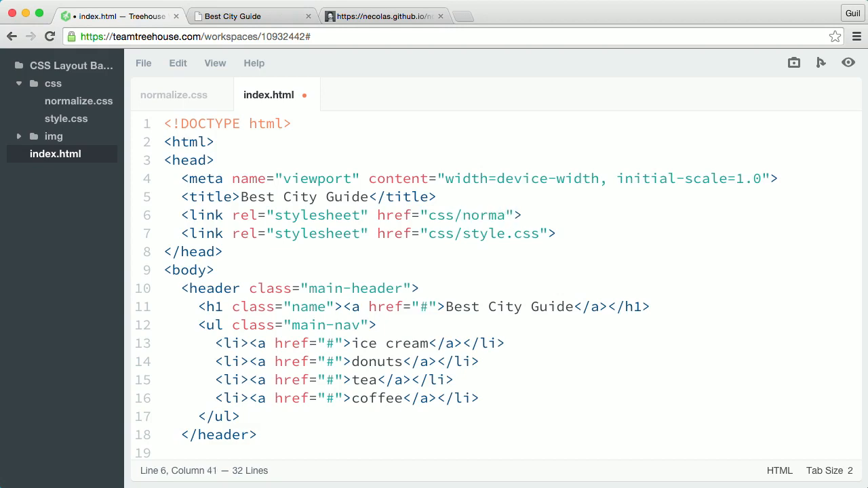
pyautogui.write('lize.css')
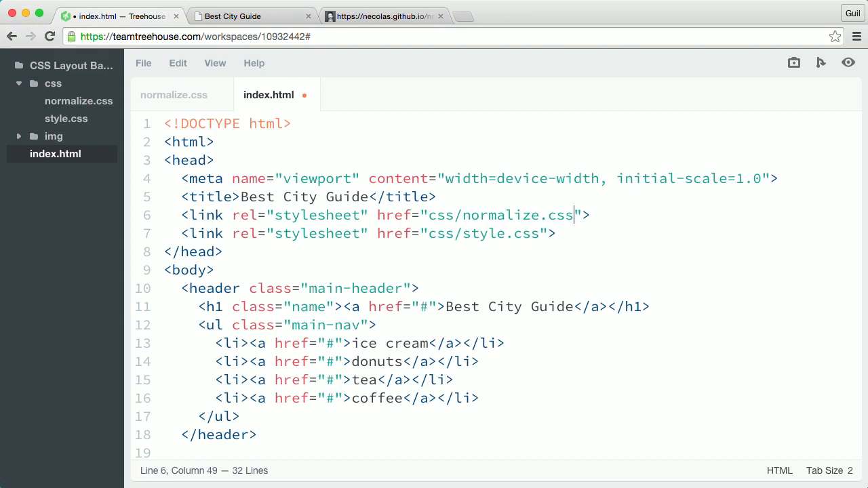
pyautogui.click(215, 270)
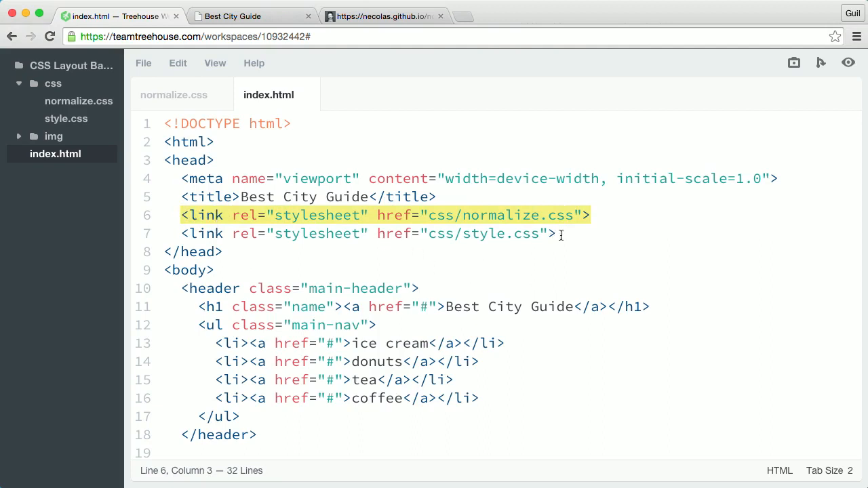
pyautogui.click(559, 233)
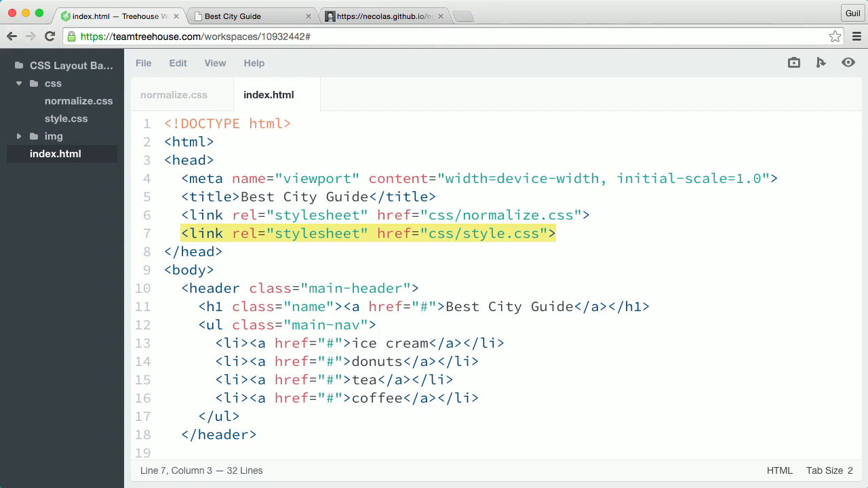
# Scroll through normalize.css reviewing its reset rules down to the form element section
pyautogui.click(173, 95)
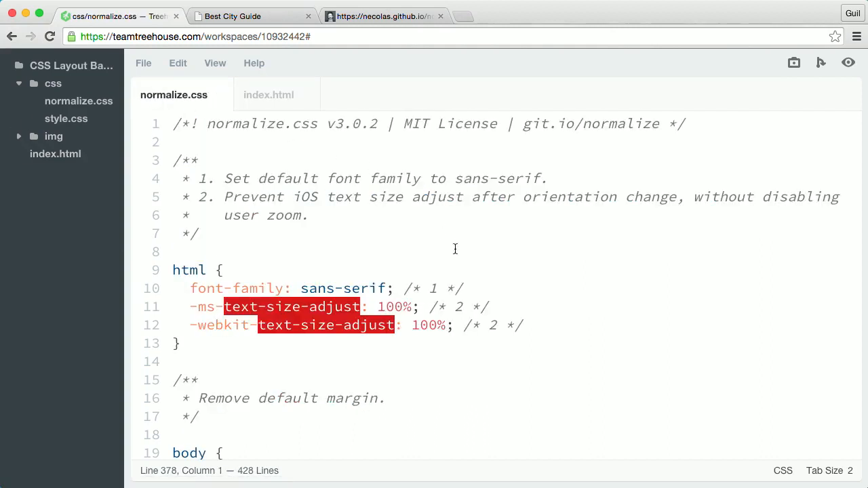
pyautogui.scroll(-3)
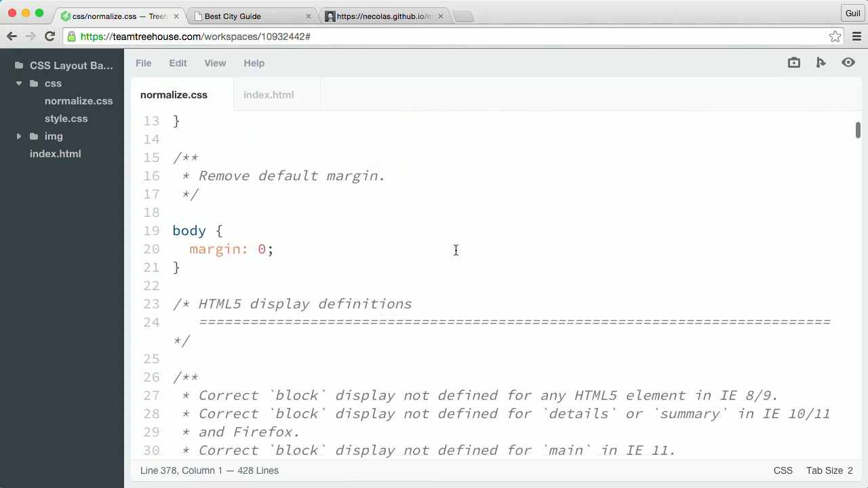
pyautogui.scroll(-3)
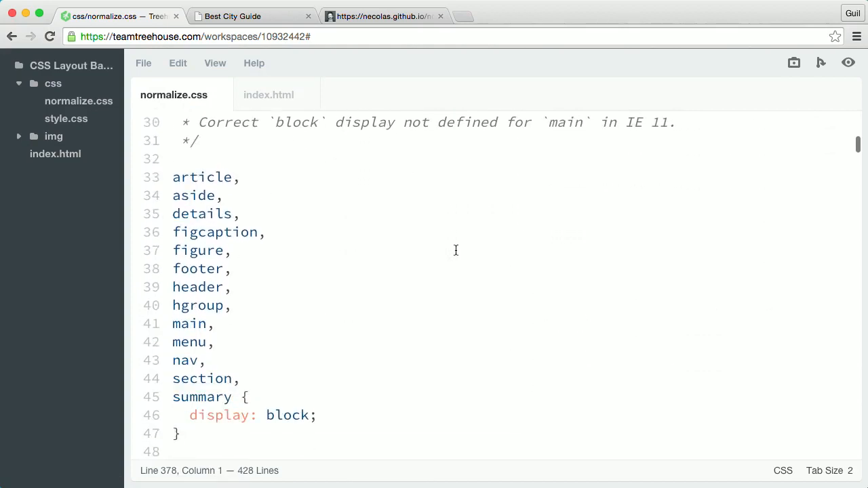
pyautogui.scroll(-3)
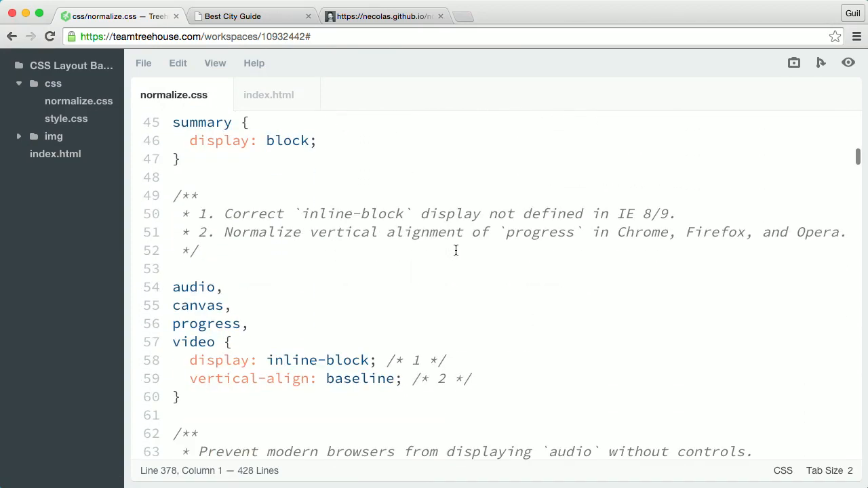
pyautogui.scroll(-3)
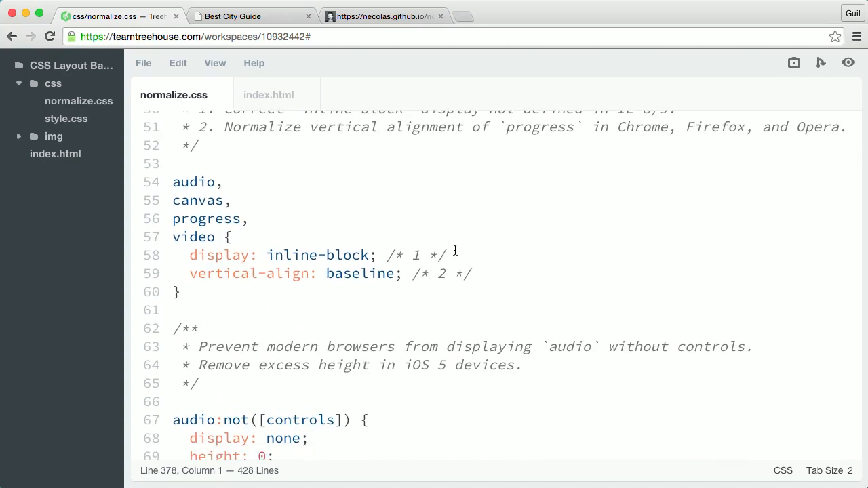
pyautogui.scroll(-3)
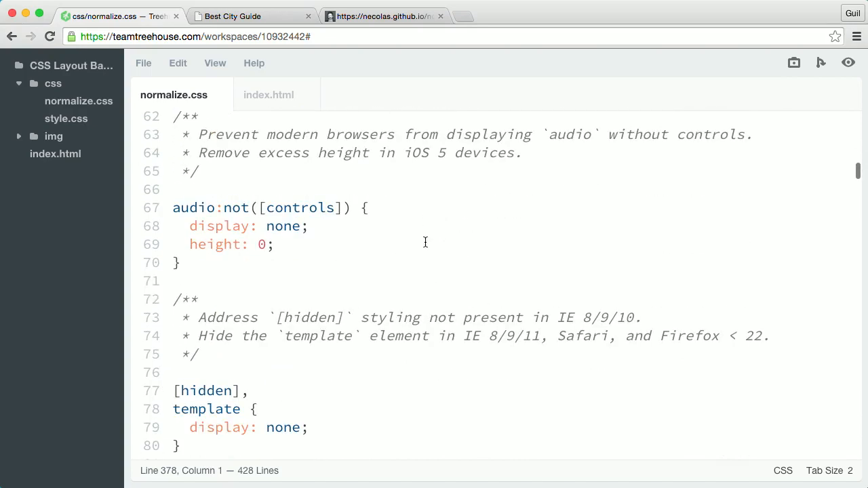
pyautogui.scroll(3)
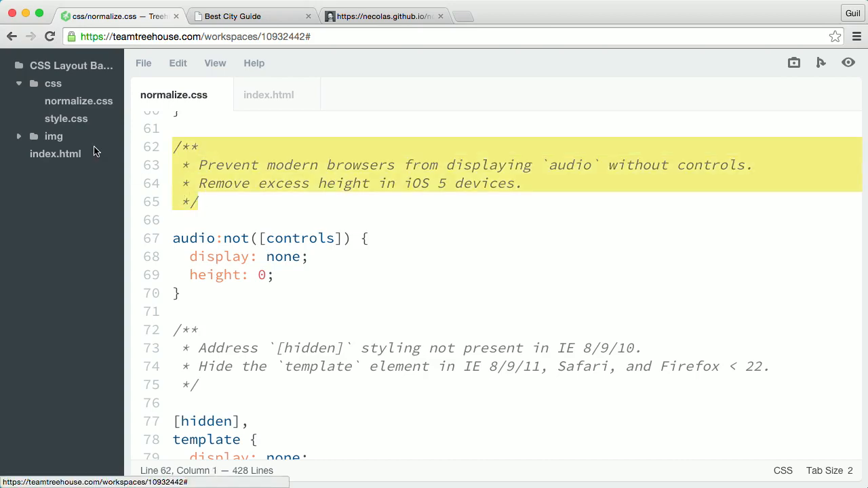
pyautogui.scroll(-3)
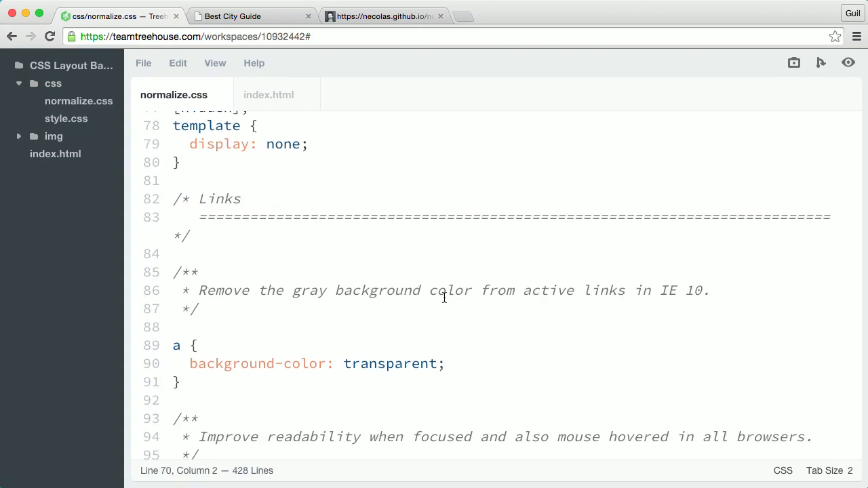
pyautogui.scroll(-3)
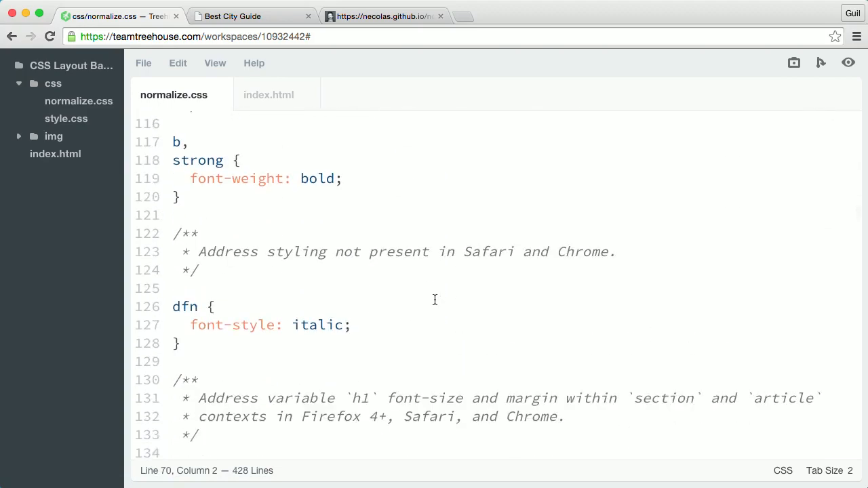
pyautogui.scroll(-3)
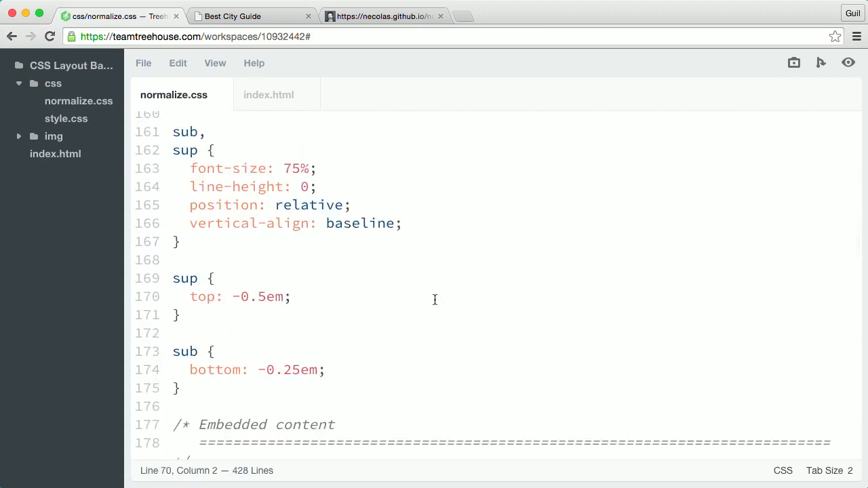
pyautogui.scroll(-3)
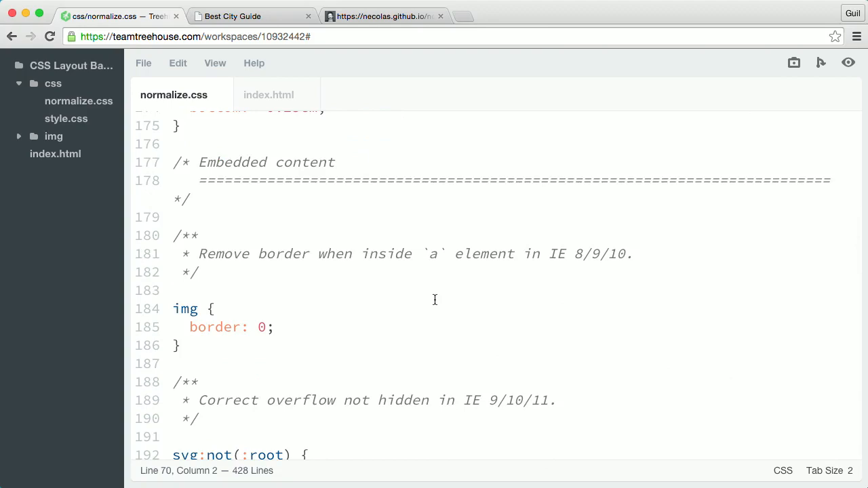
pyautogui.scroll(-3)
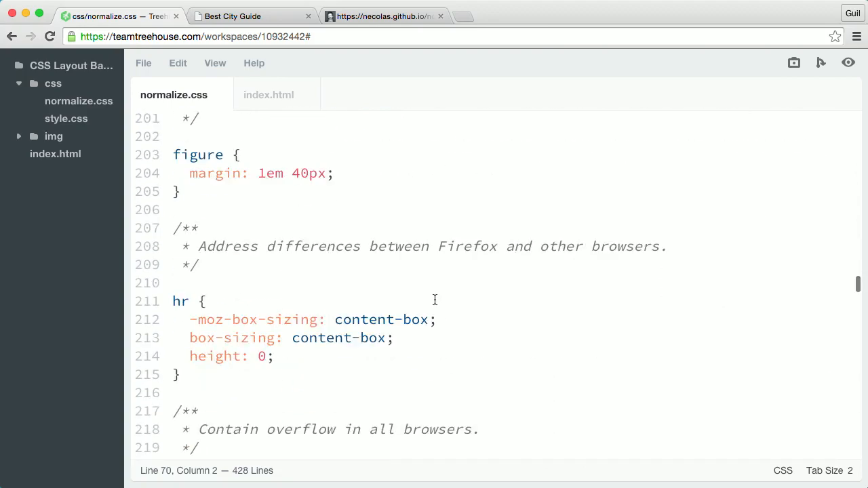
pyautogui.scroll(-3)
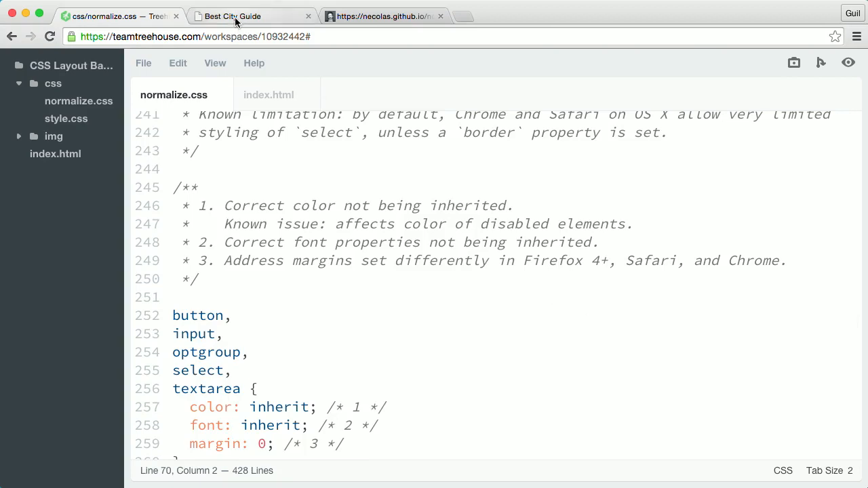
pyautogui.click(233, 16)
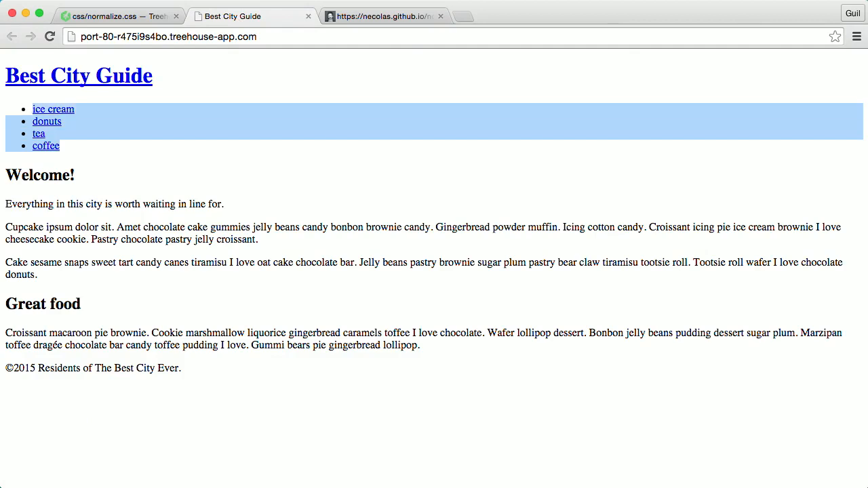
pyautogui.click(120, 16)
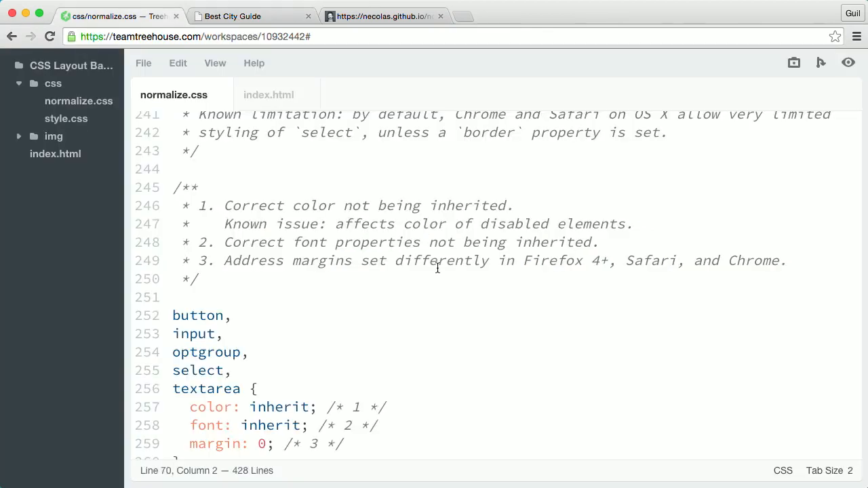
pyautogui.moveTo(358, 210)
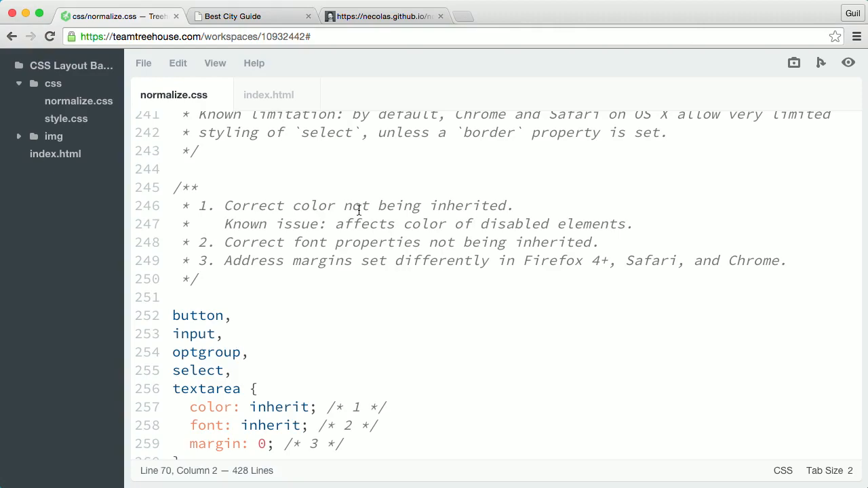
# Scroll to the final td, th padding rule at the bottom of normalize.css
pyautogui.scroll(-3)
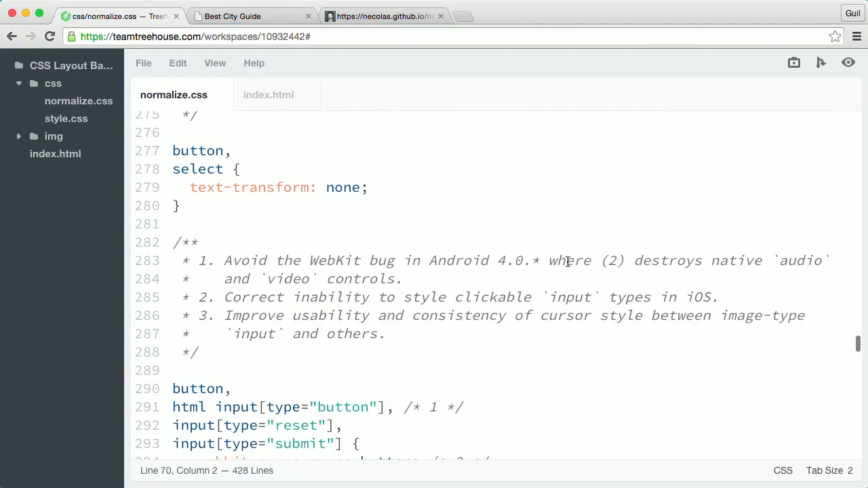
pyautogui.scroll(-3)
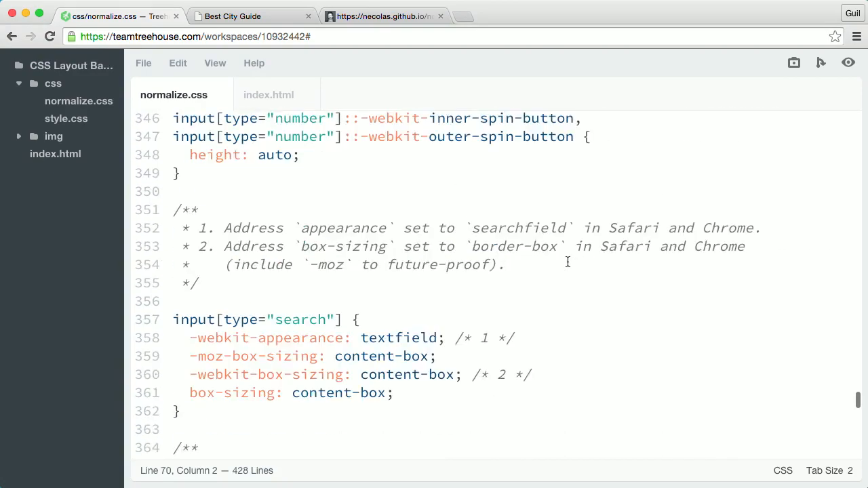
pyautogui.scroll(-3)
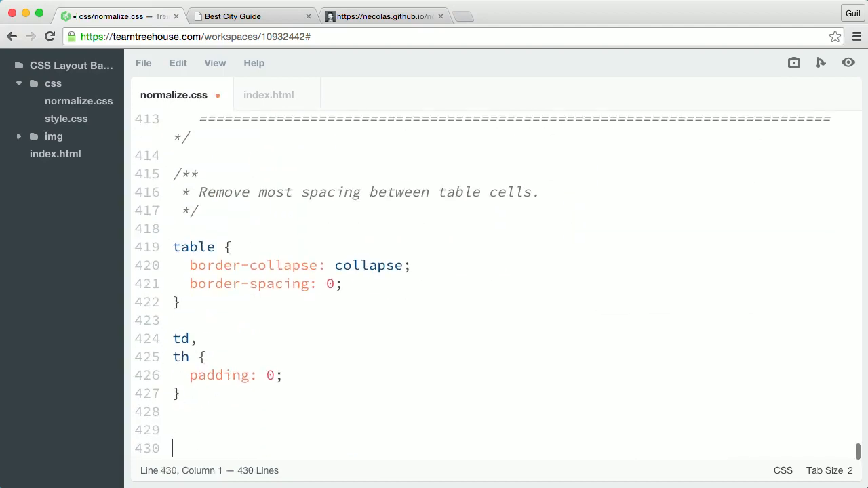
pyautogui.scroll(3)
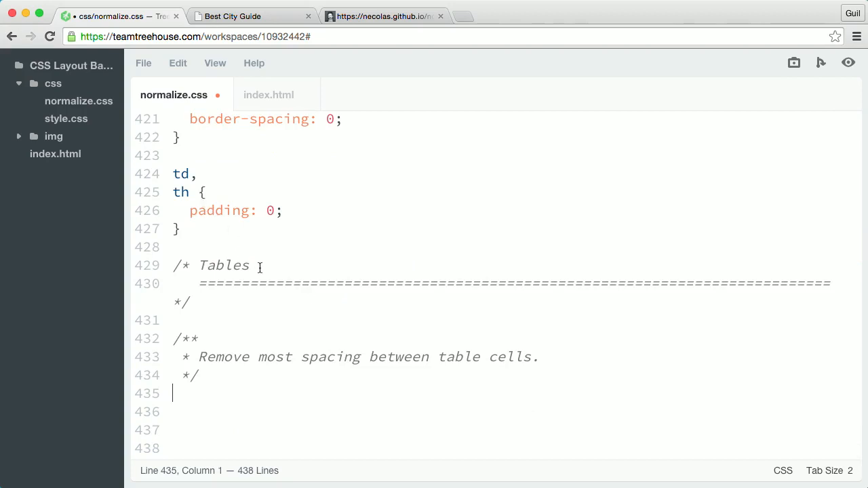
# Retitle the pasted comment block Lists: 'Remove default list styles, margins and padding'
pyautogui.write('L')
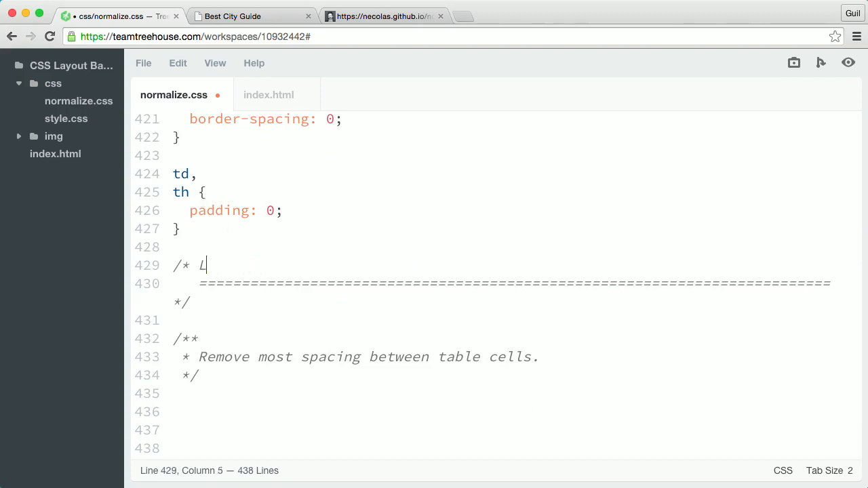
pyautogui.write('ists')
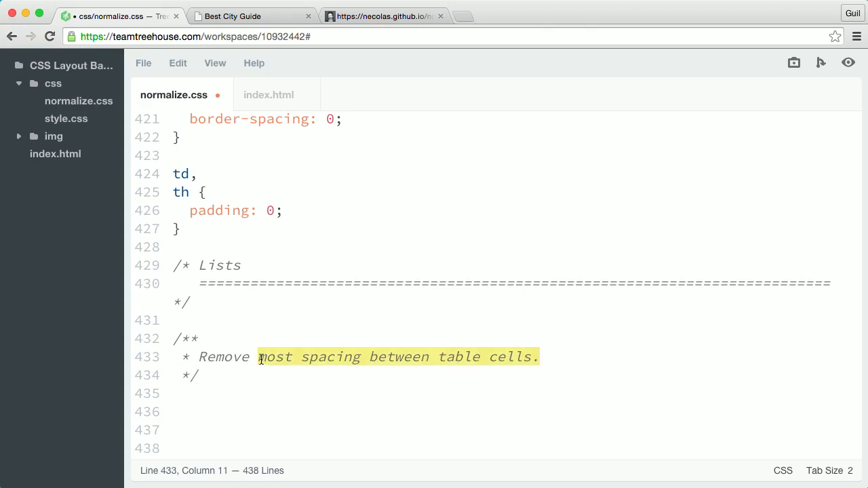
pyautogui.write('default l')
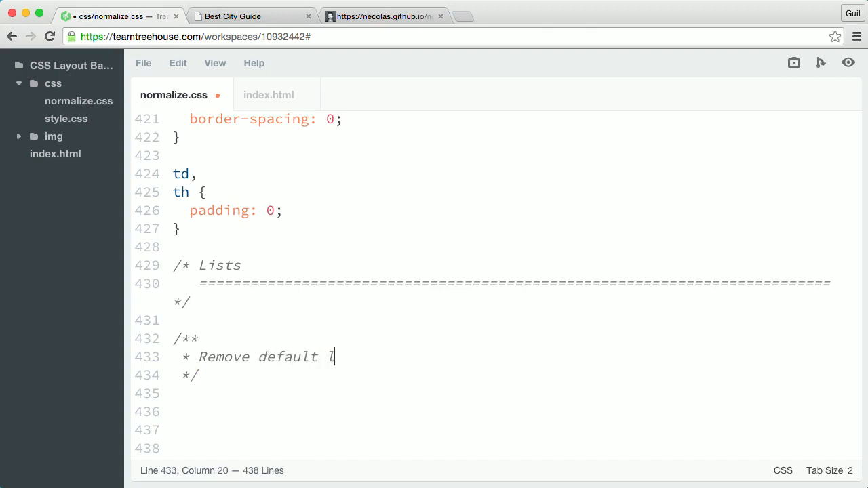
pyautogui.write('ist styles')
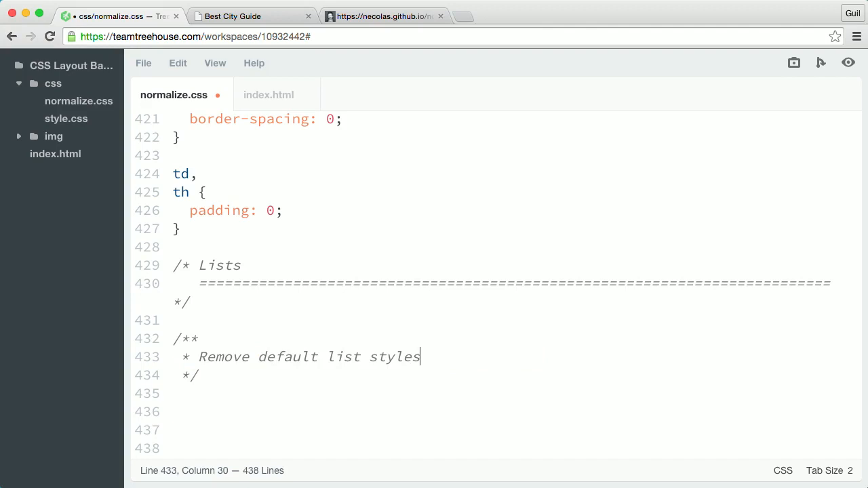
pyautogui.write(', margin')
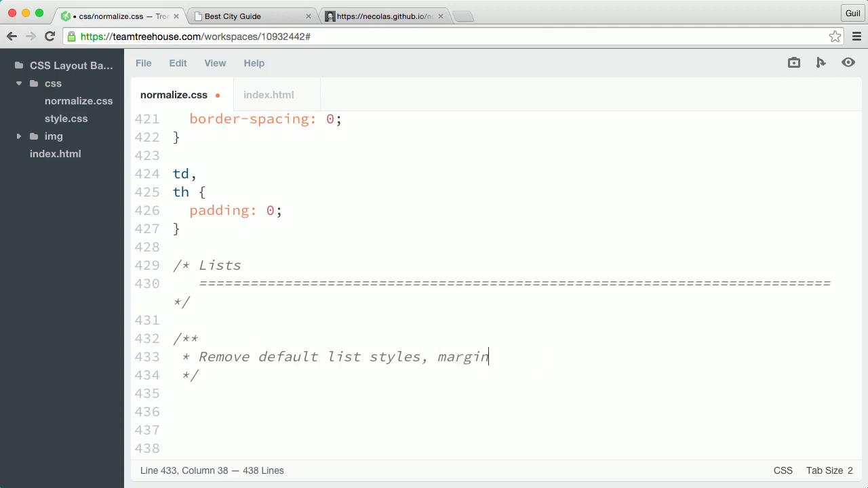
pyautogui.write('s and padding')
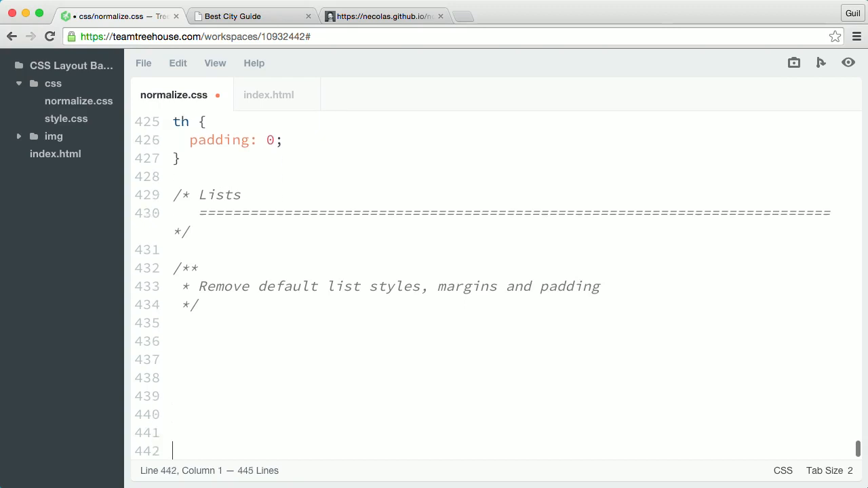
# Write ol, ul { margin: 0; padding: 0; list-style: none; } and check the bulletless preview
pyautogui.click(190, 342)
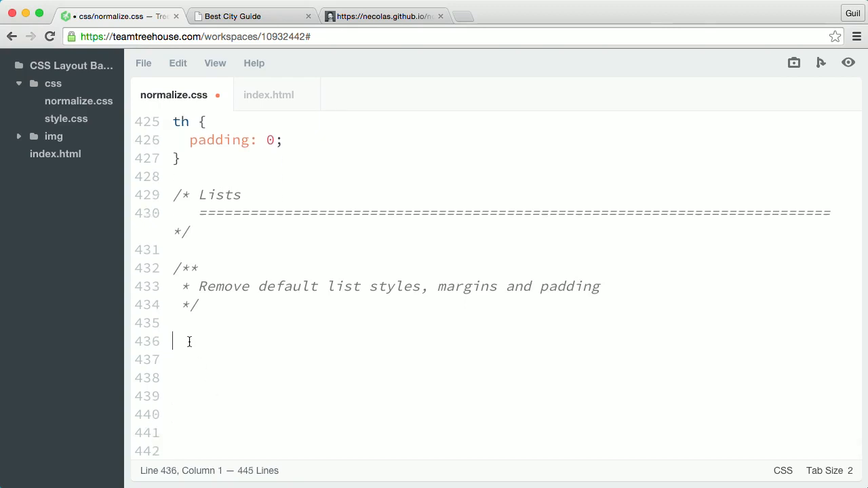
pyautogui.write('ol,')
pyautogui.click(501, 359)
pyautogui.write('ul {')
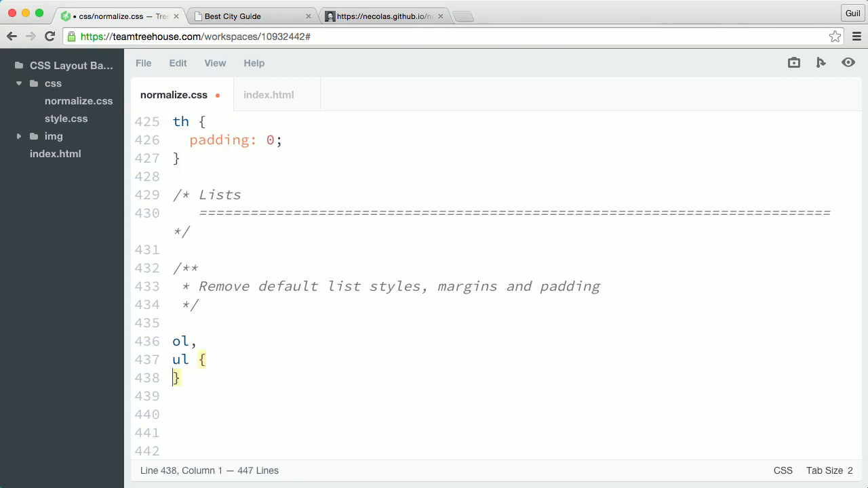
pyautogui.write('margin:')
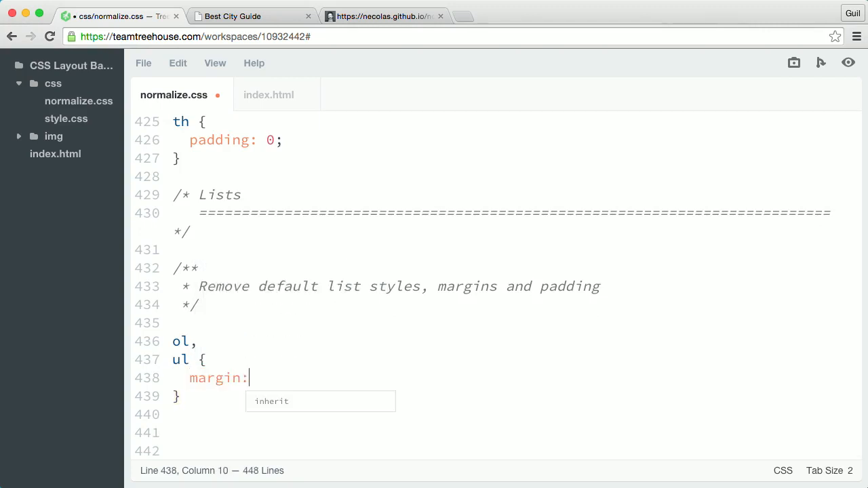
pyautogui.write('padding: 0;')
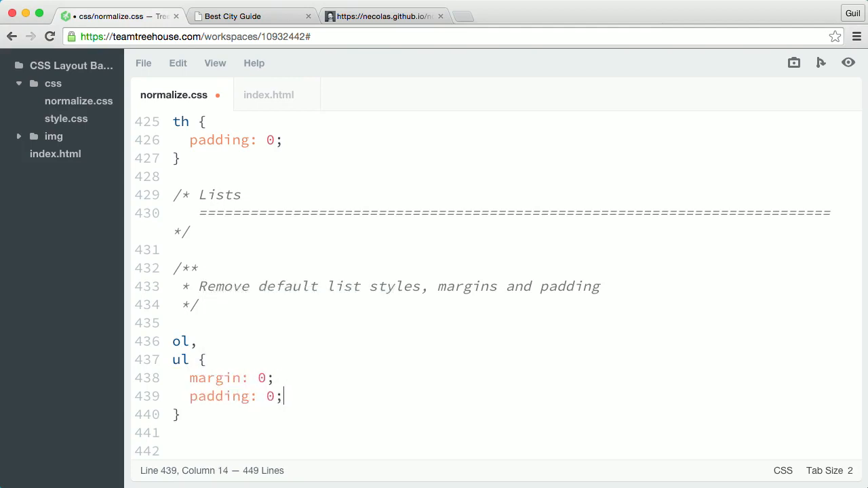
pyautogui.write('list-style:')
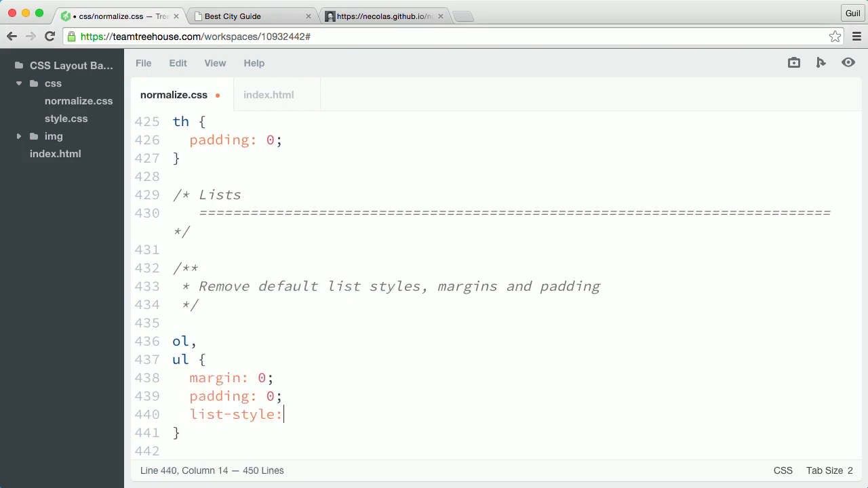
pyautogui.write('none;')
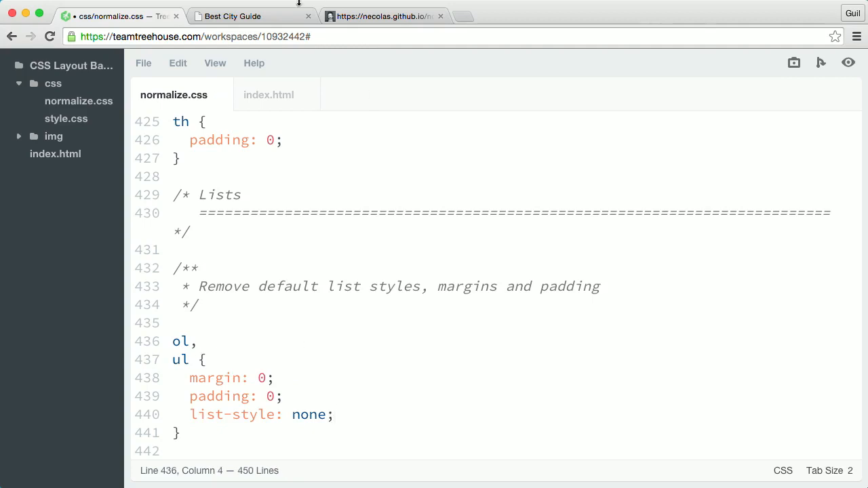
pyautogui.click(251, 16)
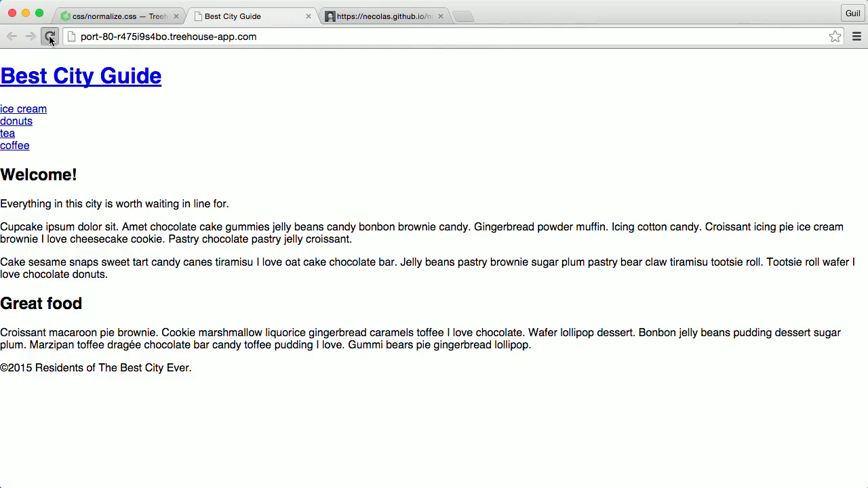